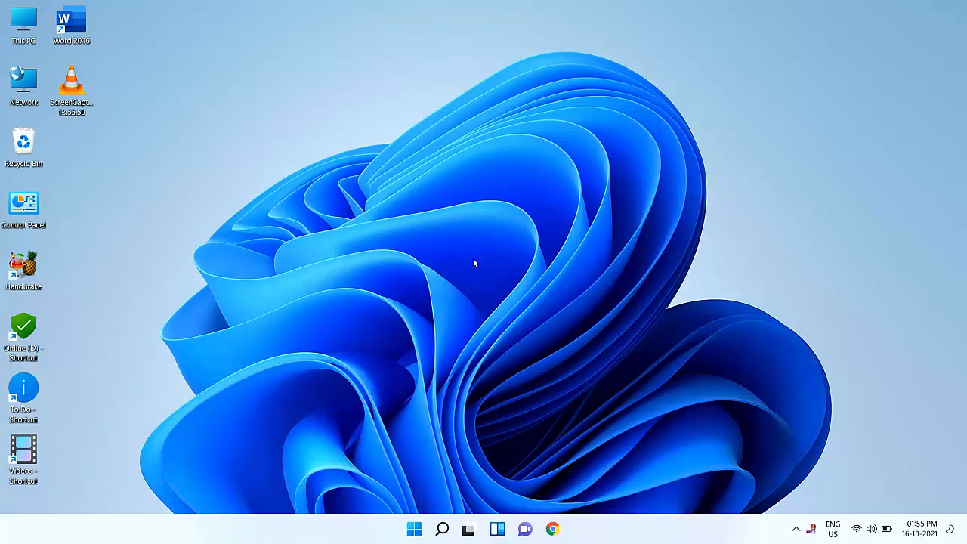
{"action": "mouse_move", "coordinate": [435, 401]}
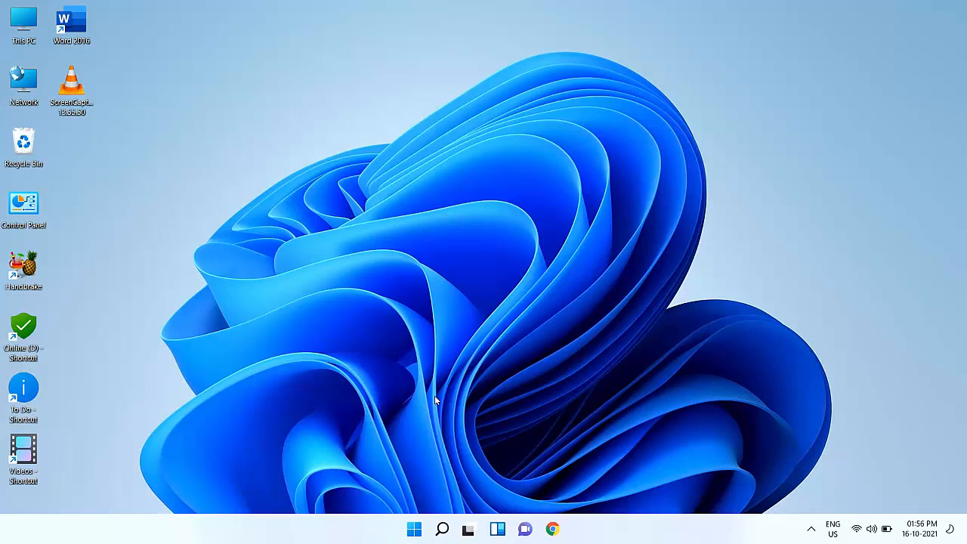
{"action": "mouse_move", "coordinate": [426, 516]}
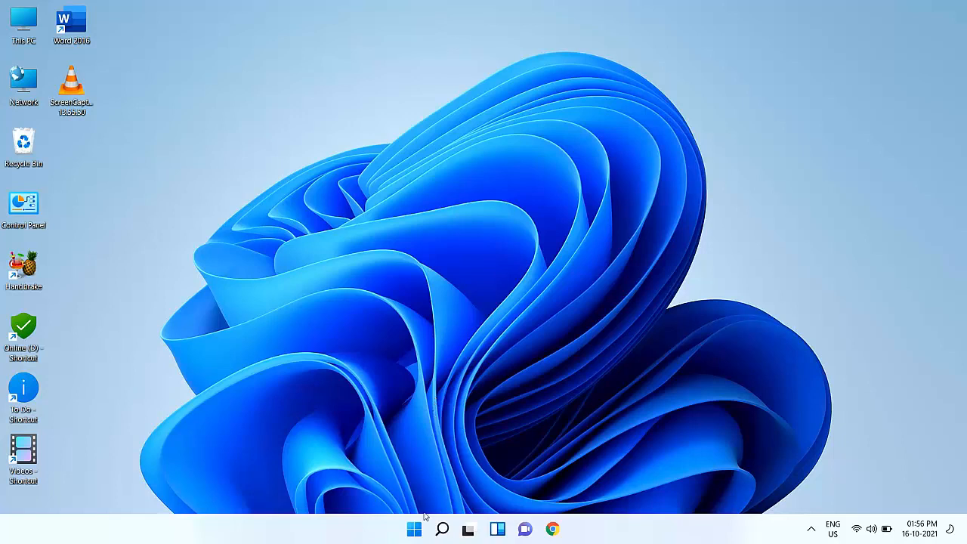
Launch Windows Settings from the Start menu's second page of pinned apps.
{"action": "left_click", "coordinate": [414, 529]}
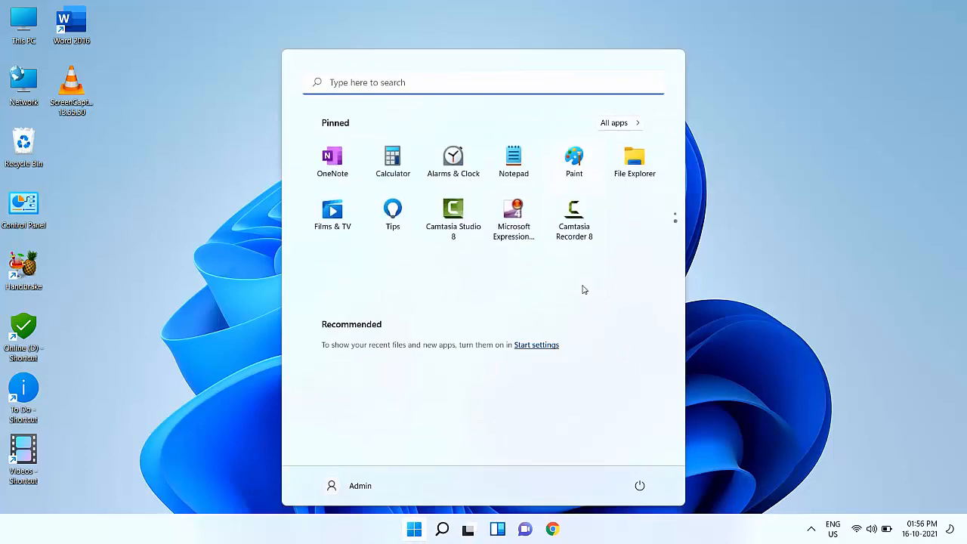
{"action": "left_click", "coordinate": [674, 210]}
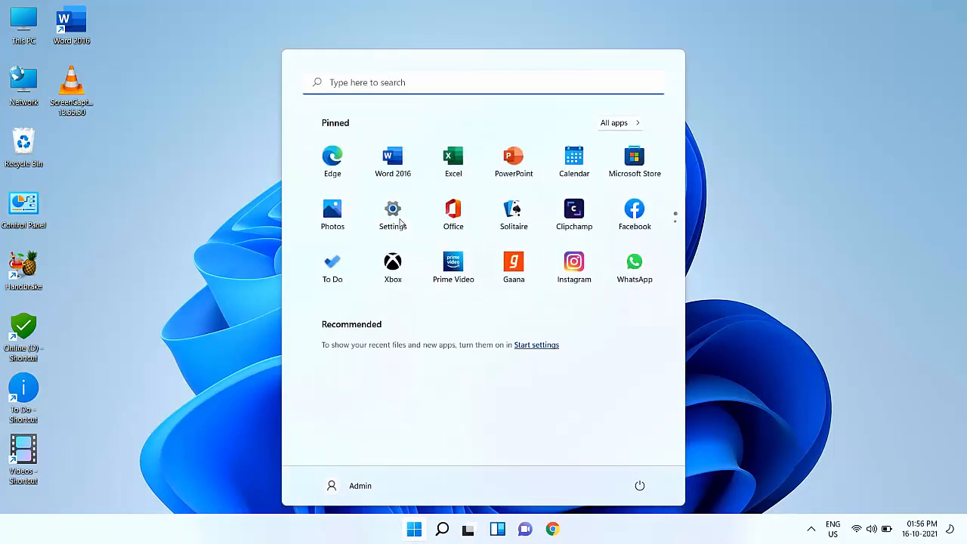
{"action": "left_click", "coordinate": [392, 209]}
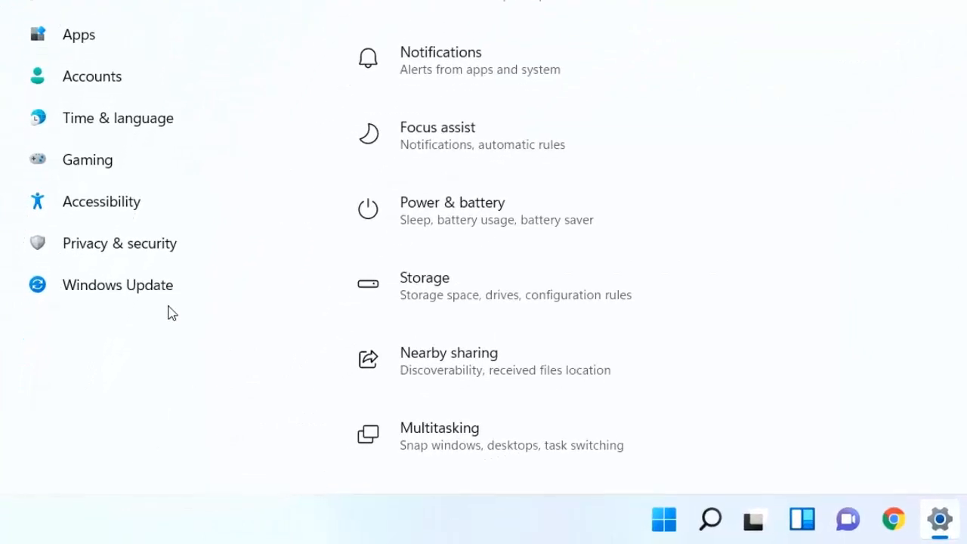
{"action": "mouse_move", "coordinate": [154, 302]}
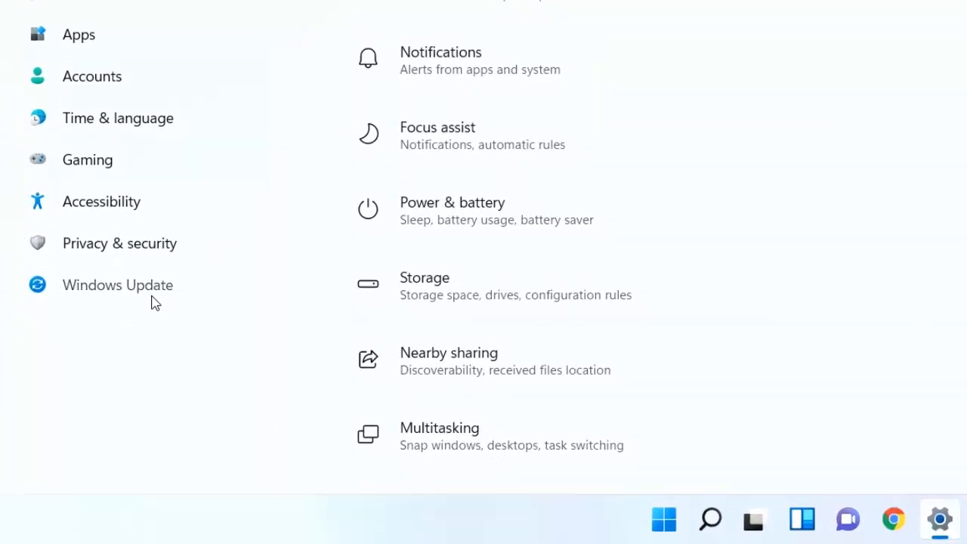
Go to Windows Update and reach the Additional options under Advanced options.
{"action": "left_click", "coordinate": [117, 284]}
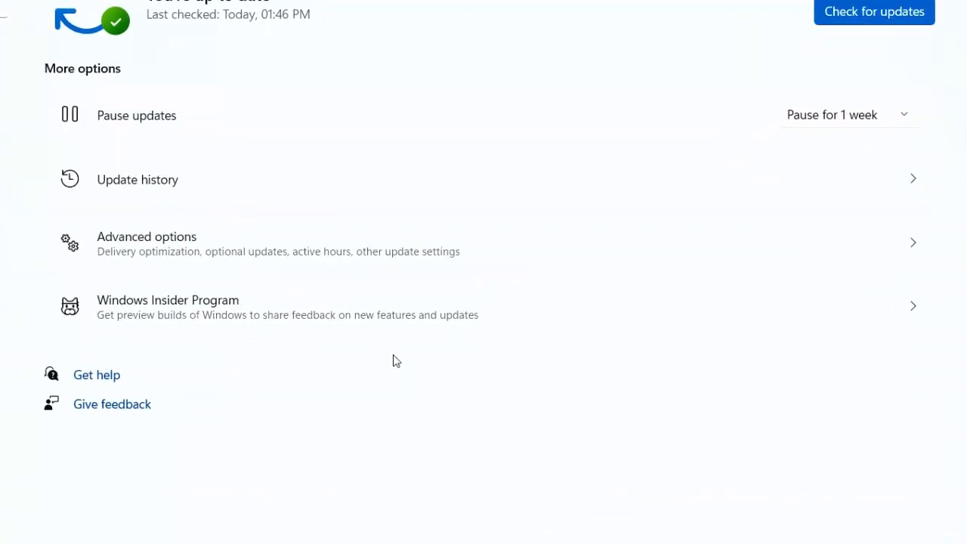
{"action": "mouse_move", "coordinate": [602, 352]}
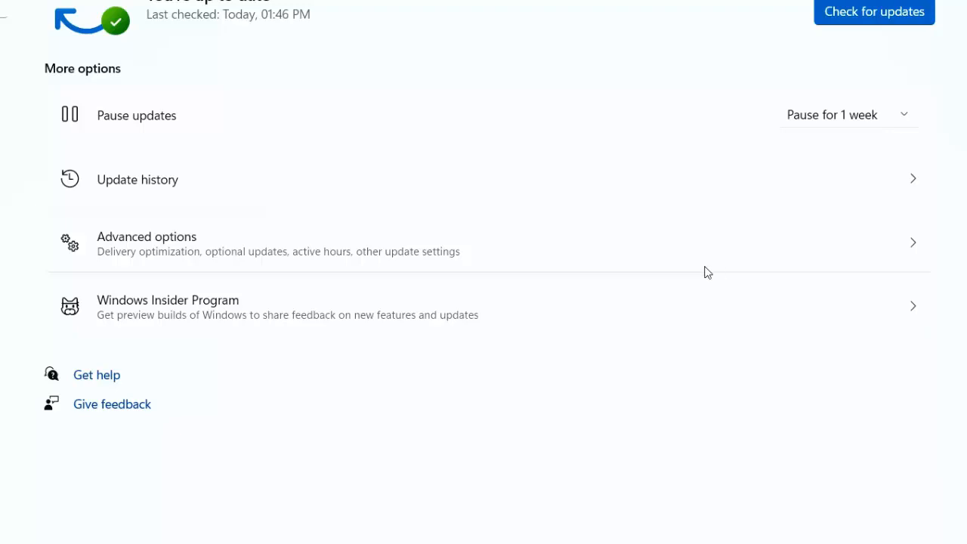
{"action": "mouse_move", "coordinate": [705, 329]}
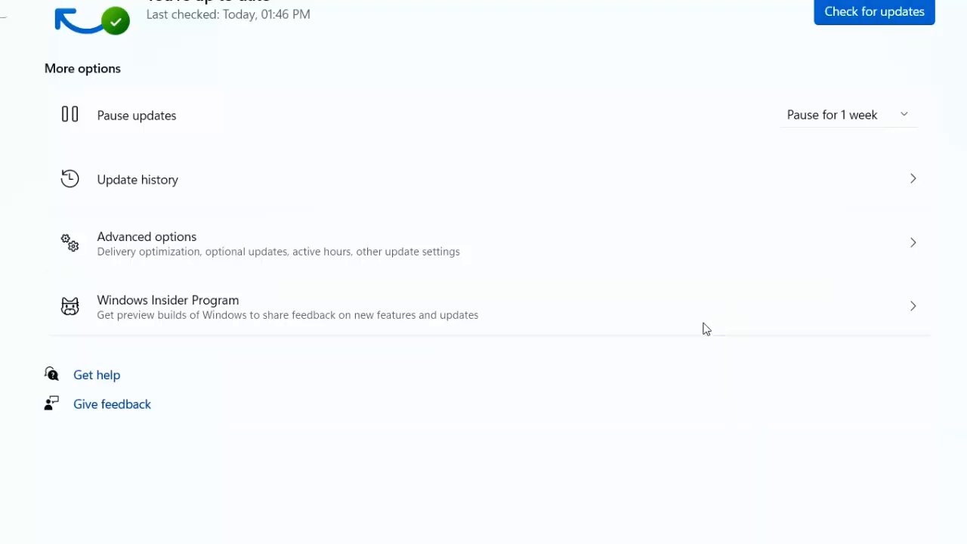
{"action": "mouse_move", "coordinate": [673, 248]}
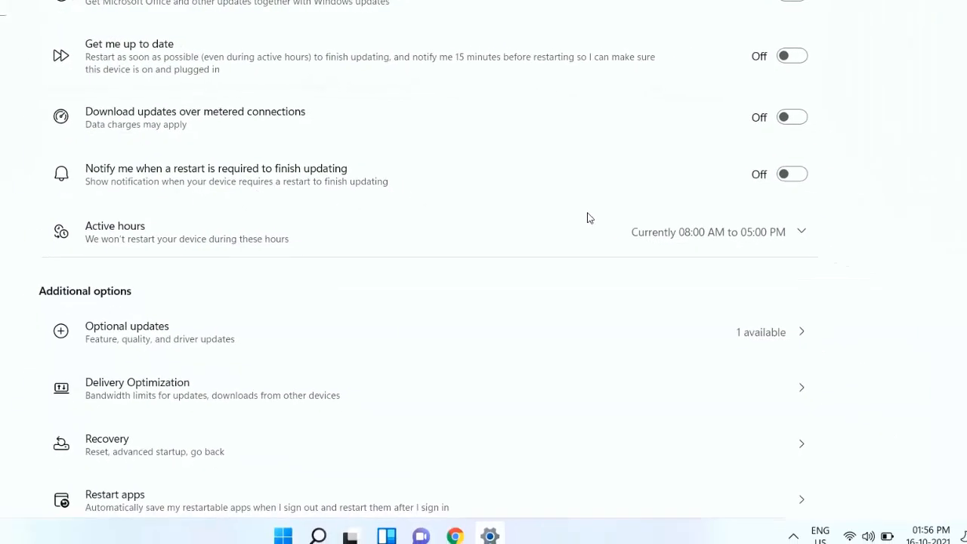
{"action": "scroll", "scroll_direction": "down", "scroll_amount": 3}
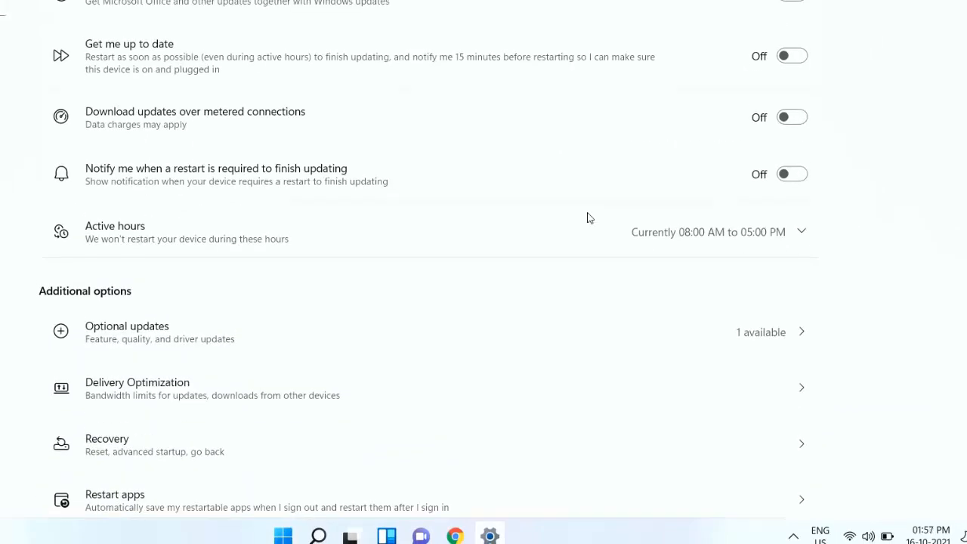
{"action": "scroll", "scroll_direction": "down", "scroll_amount": 3}
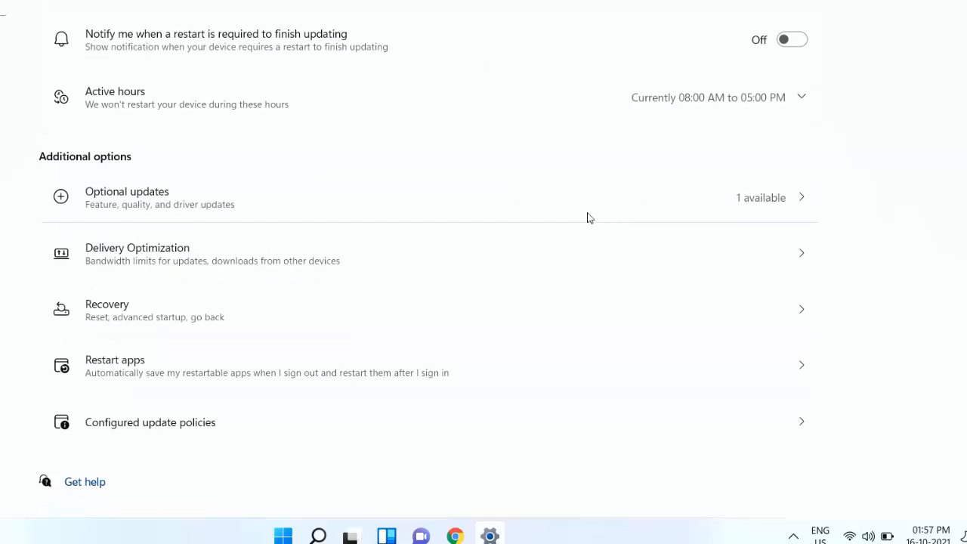
{"action": "mouse_move", "coordinate": [118, 333]}
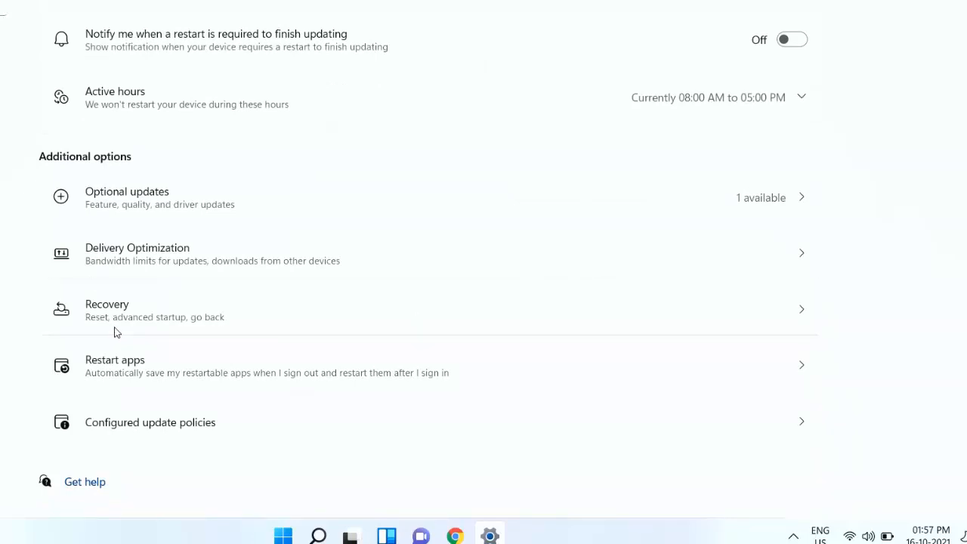
{"action": "mouse_move", "coordinate": [541, 312]}
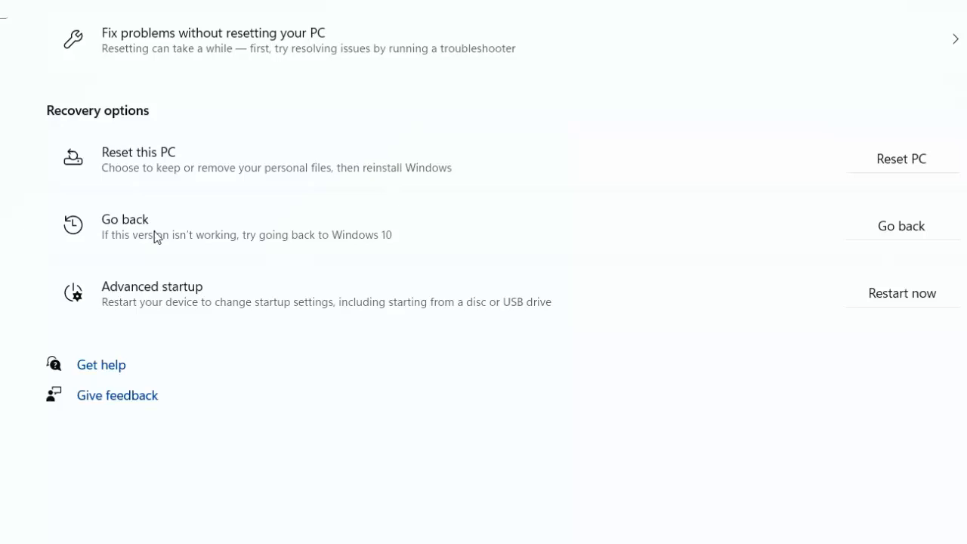
{"action": "mouse_move", "coordinate": [364, 238]}
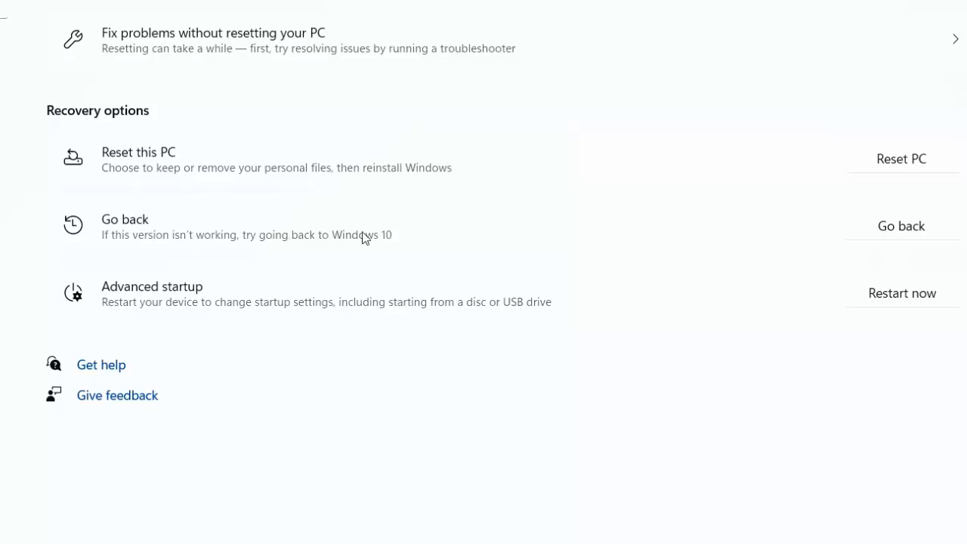
{"action": "mouse_move", "coordinate": [906, 231]}
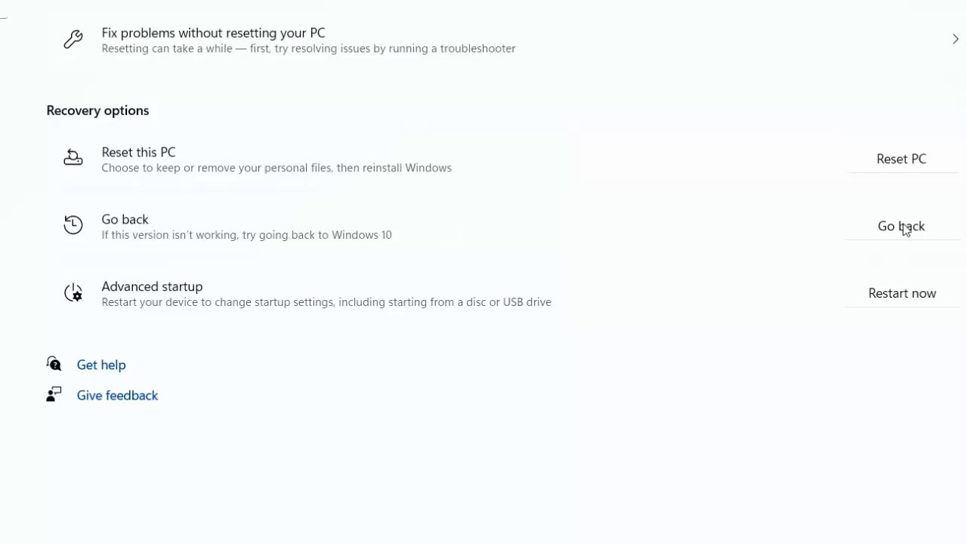
Begin the 'Go back to Windows 10' process from the Recovery page.
{"action": "left_click", "coordinate": [900, 227]}
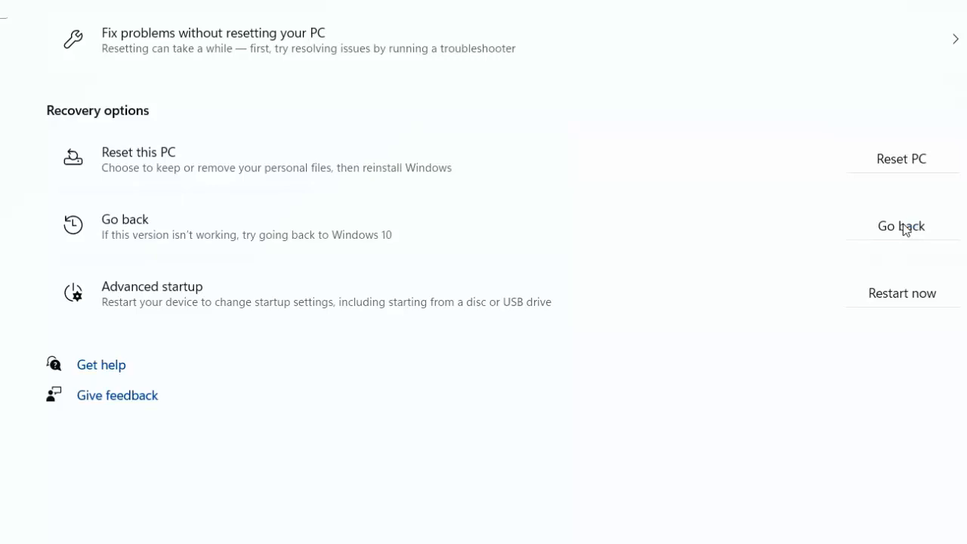
{"action": "left_click", "coordinate": [900, 227]}
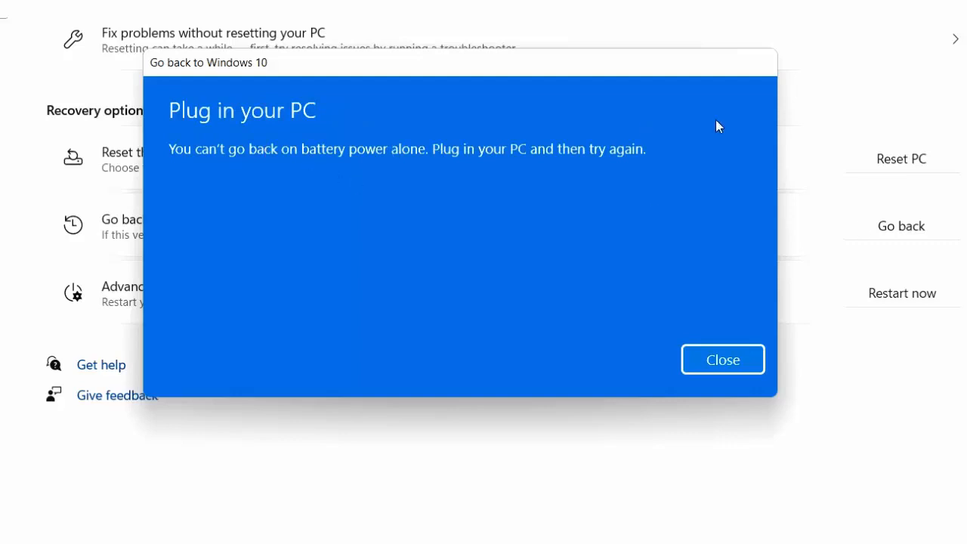
{"action": "mouse_move", "coordinate": [728, 127]}
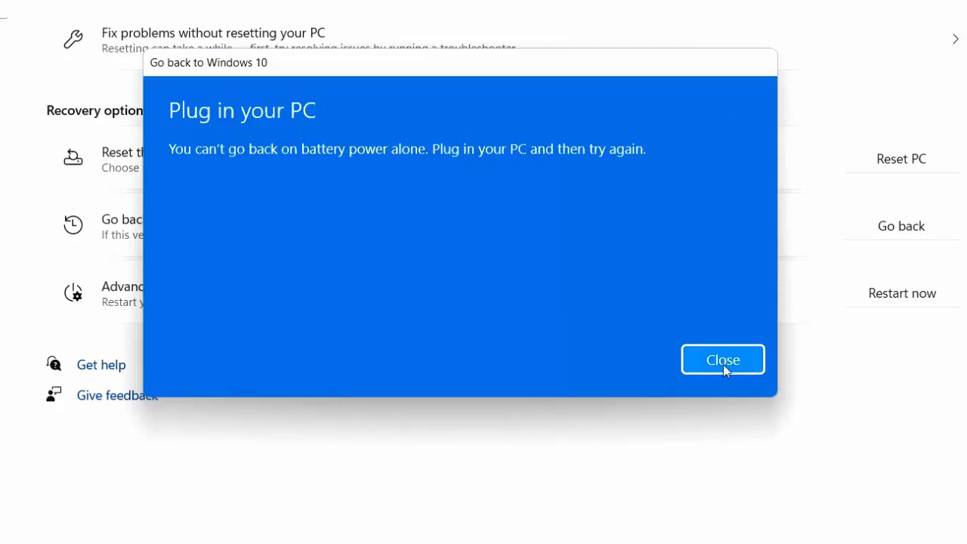
{"action": "left_click", "coordinate": [722, 359]}
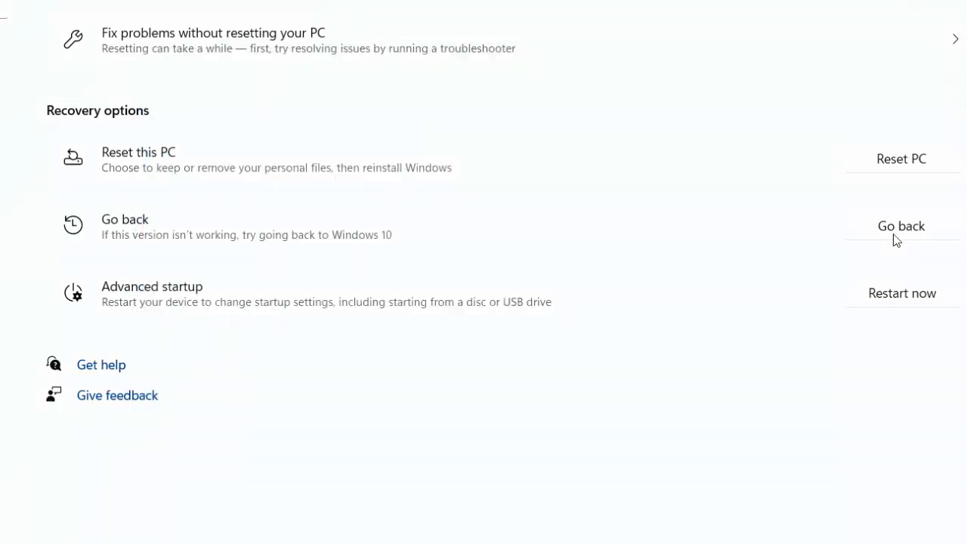
Retry Go back, give 'For another reason' and continue to the update check.
{"action": "left_click", "coordinate": [901, 225]}
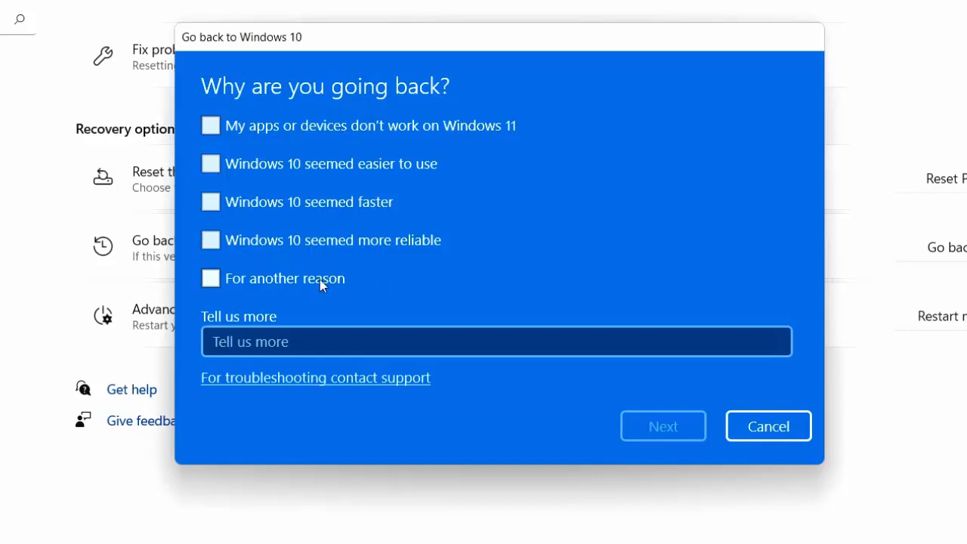
{"action": "left_click", "coordinate": [210, 278]}
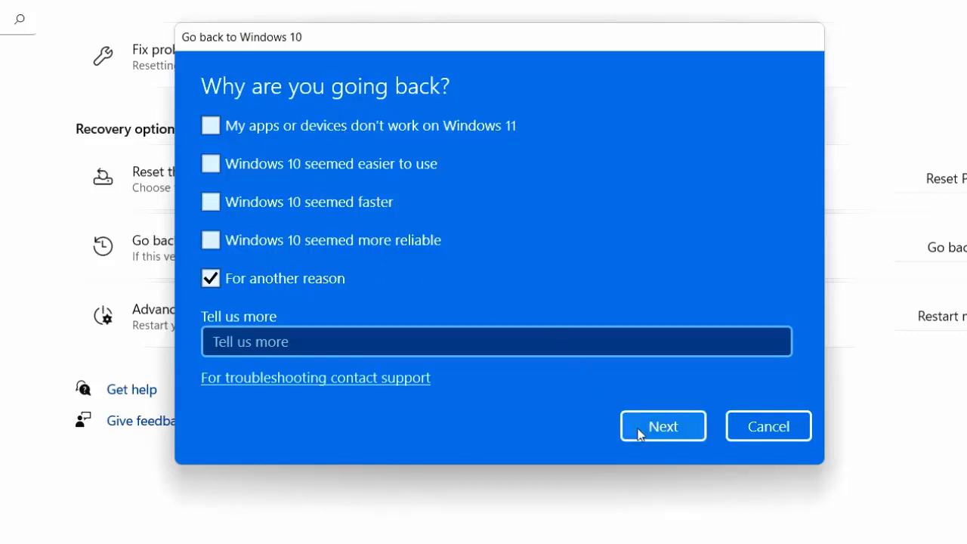
{"action": "left_click", "coordinate": [661, 426]}
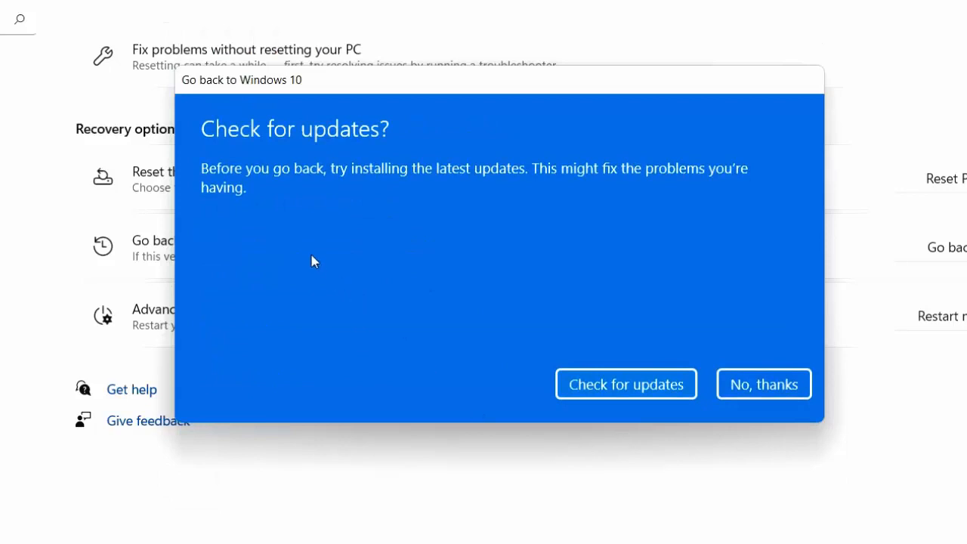
{"action": "mouse_move", "coordinate": [471, 174]}
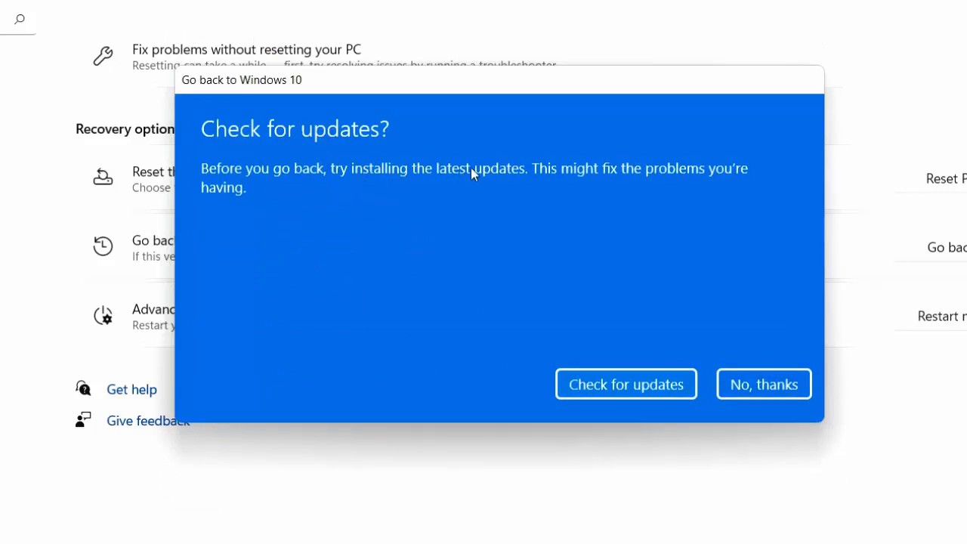
{"action": "mouse_move", "coordinate": [532, 257]}
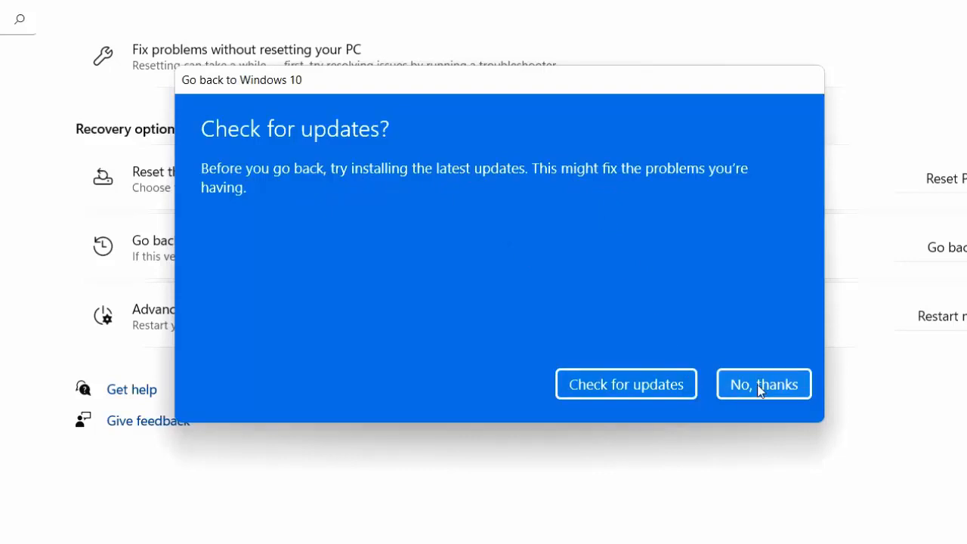
Decline checking for updates with 'No, thanks' before going back.
{"action": "left_click", "coordinate": [763, 384]}
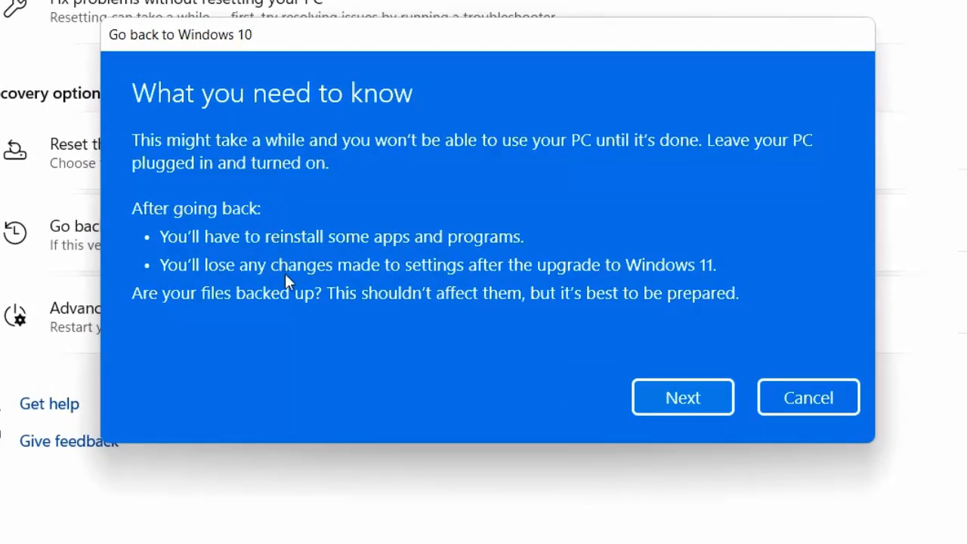
{"action": "mouse_move", "coordinate": [236, 286]}
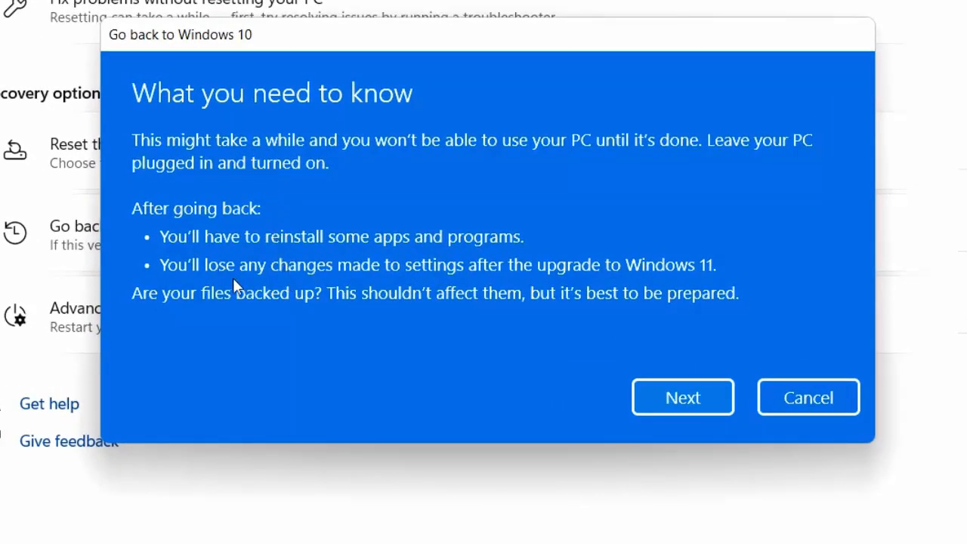
{"action": "mouse_move", "coordinate": [243, 253]}
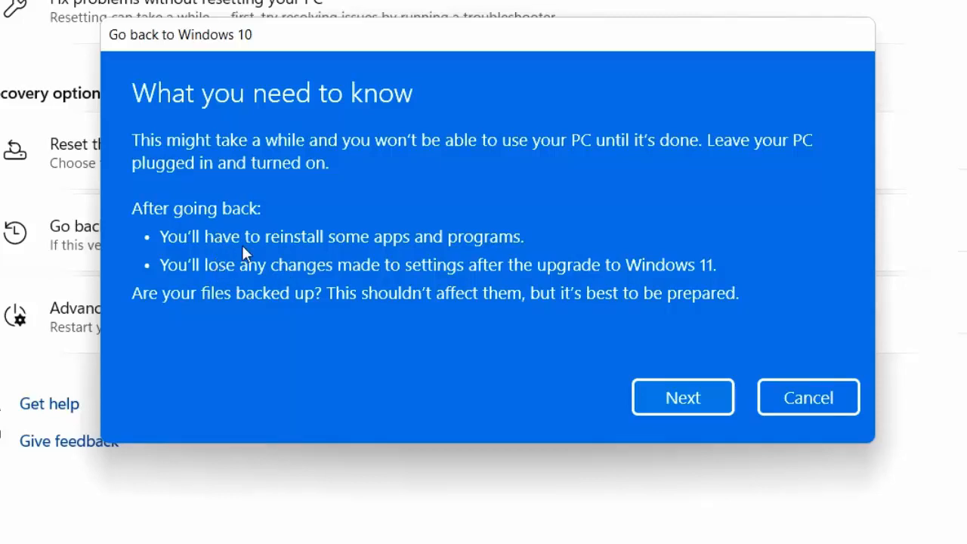
{"action": "mouse_move", "coordinate": [234, 290]}
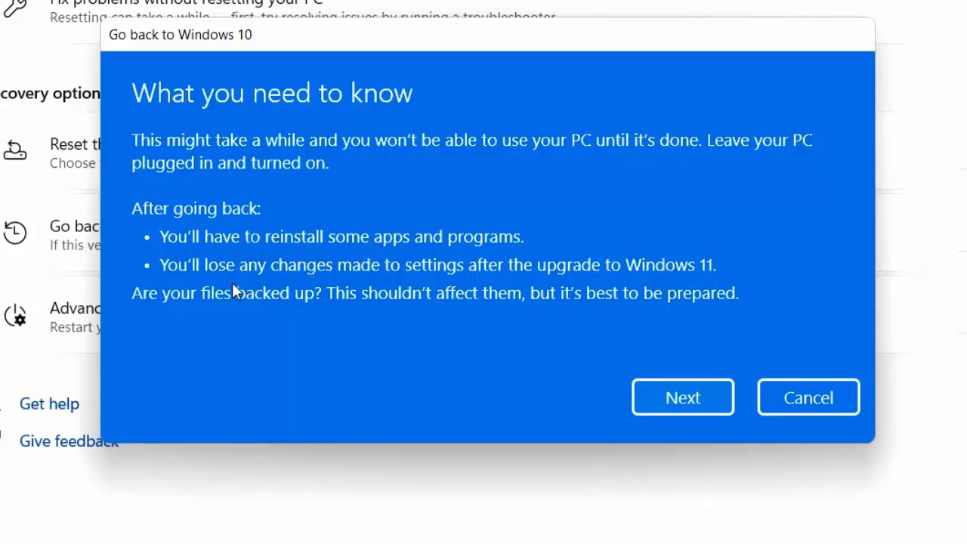
{"action": "mouse_move", "coordinate": [547, 302]}
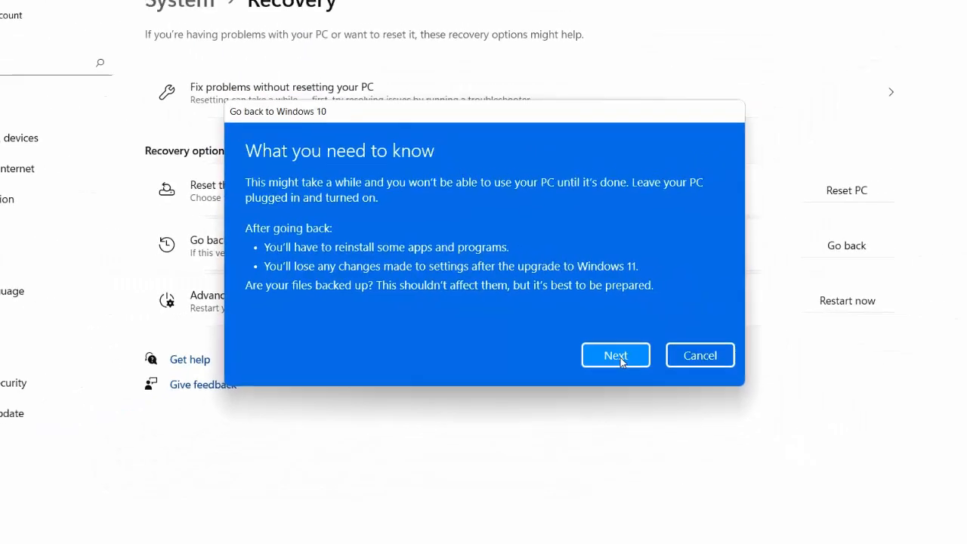
Accept the 'What you need to know' rollback warnings and continue.
{"action": "left_click", "coordinate": [614, 355]}
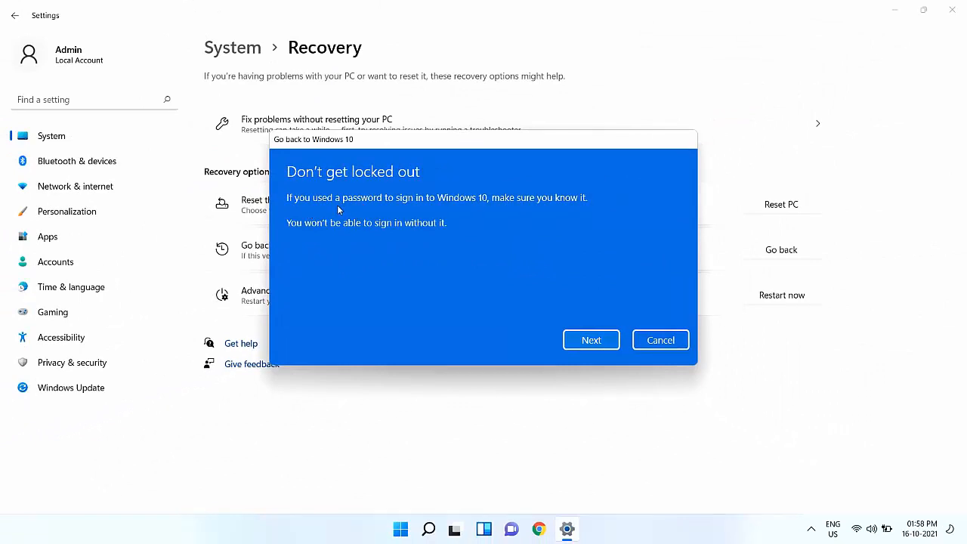
{"action": "mouse_move", "coordinate": [498, 204]}
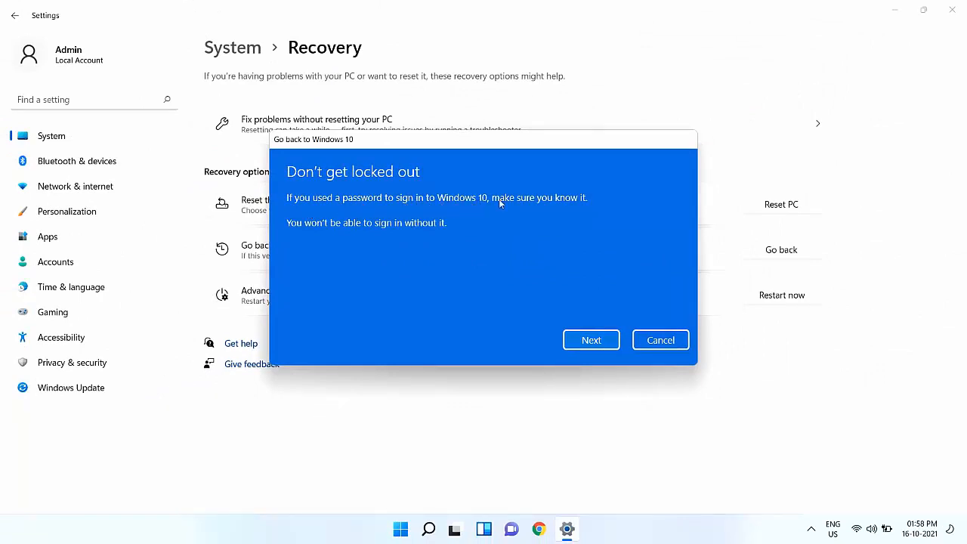
{"action": "mouse_move", "coordinate": [317, 235]}
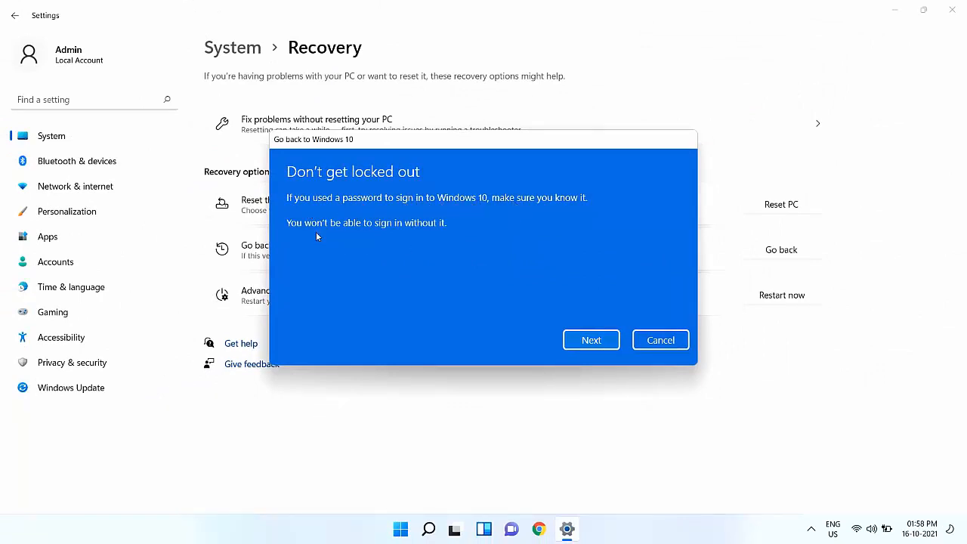
{"action": "mouse_move", "coordinate": [505, 237]}
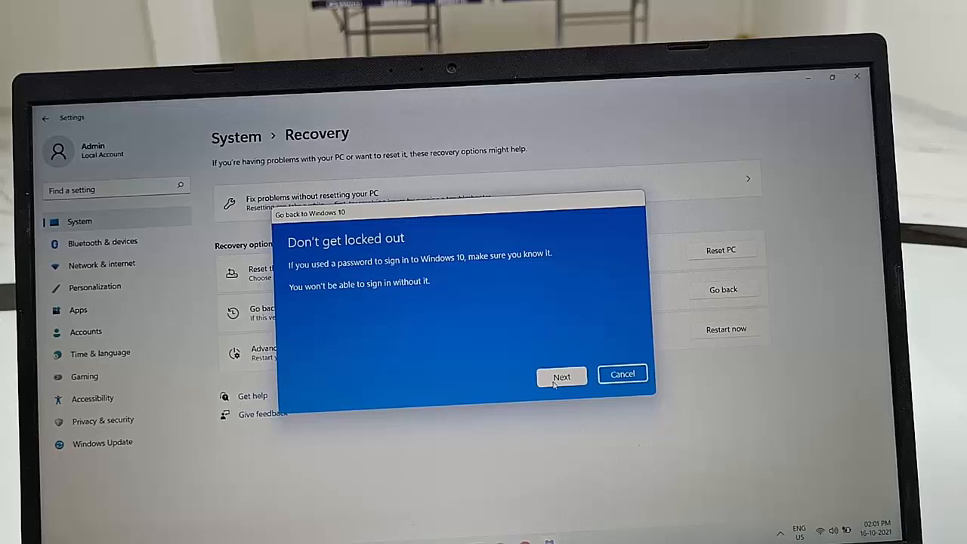
Pass the 'Don't get locked out' password reminder to the final confirmation.
{"action": "left_click", "coordinate": [562, 374]}
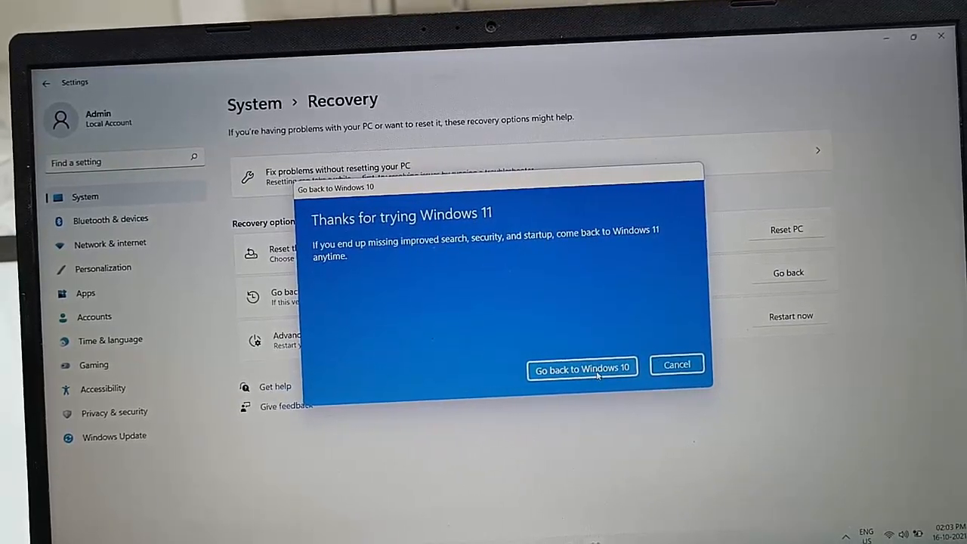
Confirm 'Go back to Windows 10' and let the rollback finish.
{"action": "left_click", "coordinate": [581, 368]}
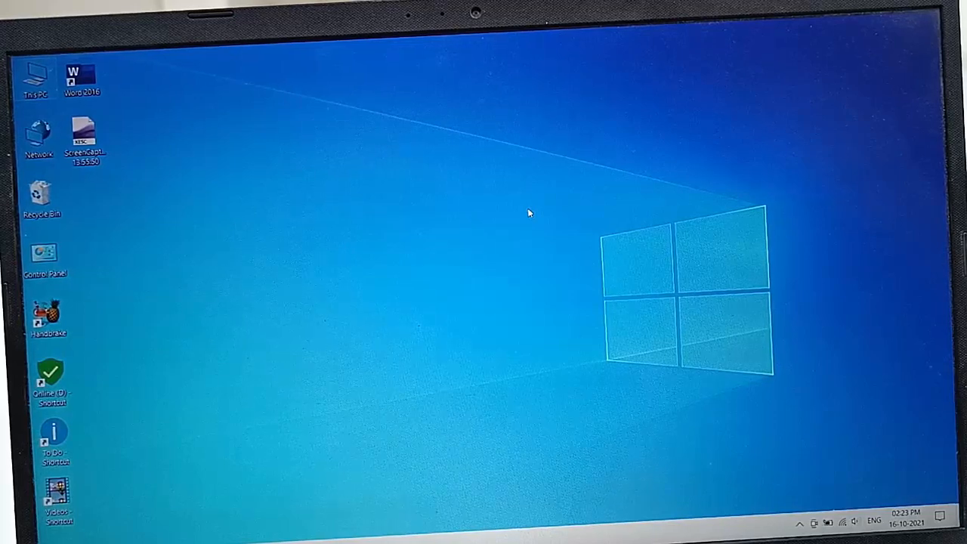
{"action": "mouse_move", "coordinate": [616, 192]}
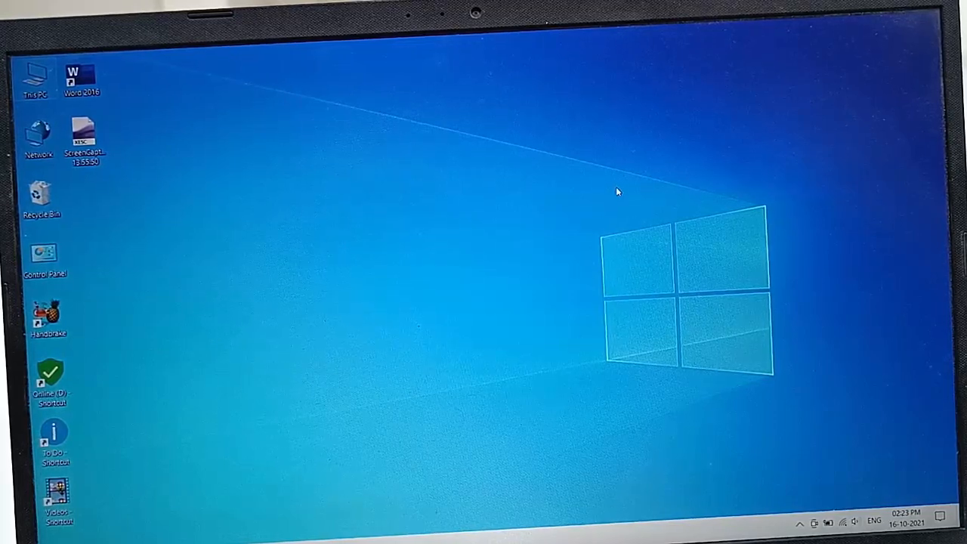
{"action": "mouse_move", "coordinate": [462, 240]}
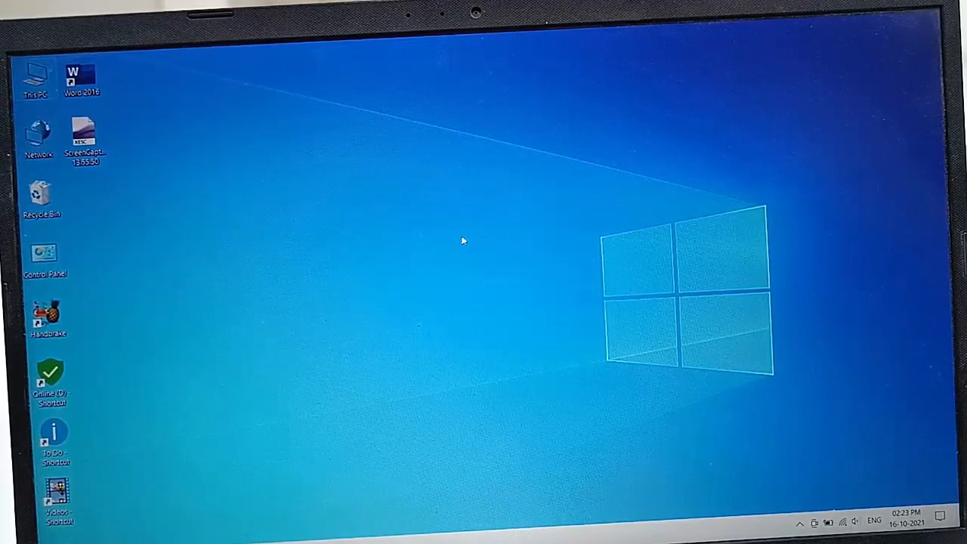
Dismiss the desktop context menu and open This PC to view the drives.
{"action": "right_click", "coordinate": [462, 241]}
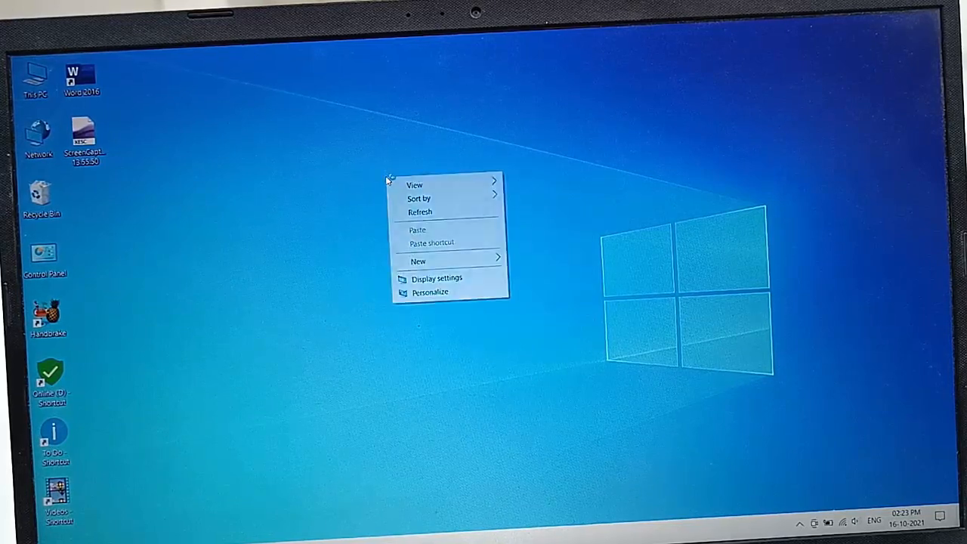
{"action": "left_click", "coordinate": [315, 166]}
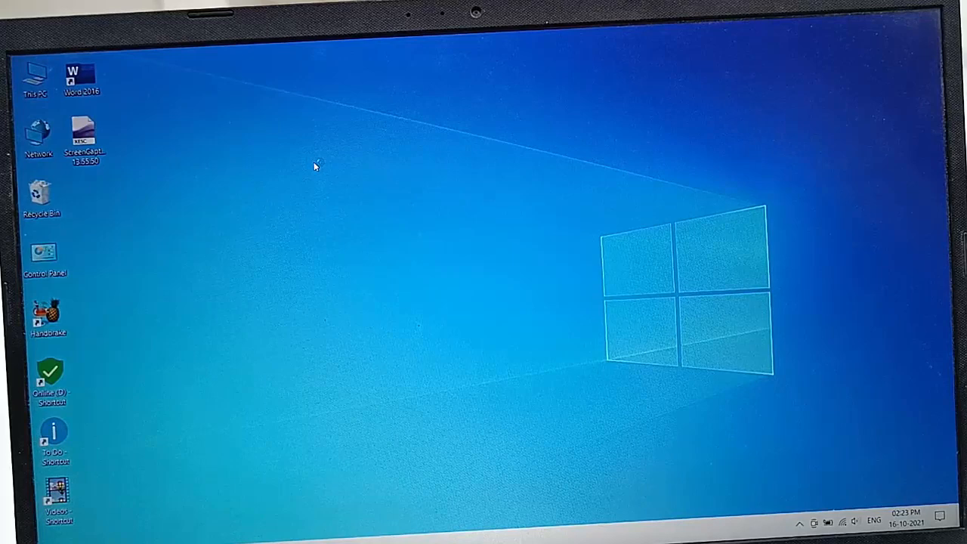
{"action": "double_click", "coordinate": [36, 76]}
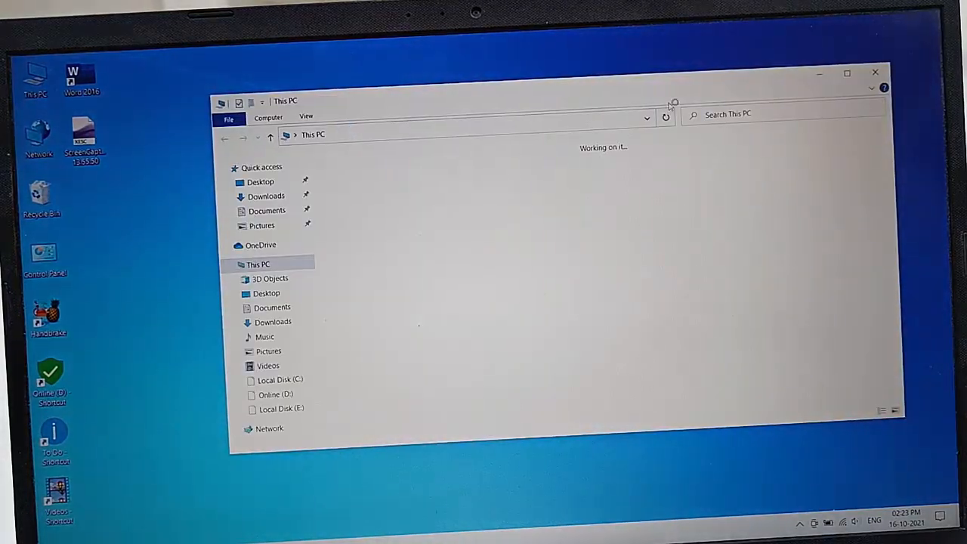